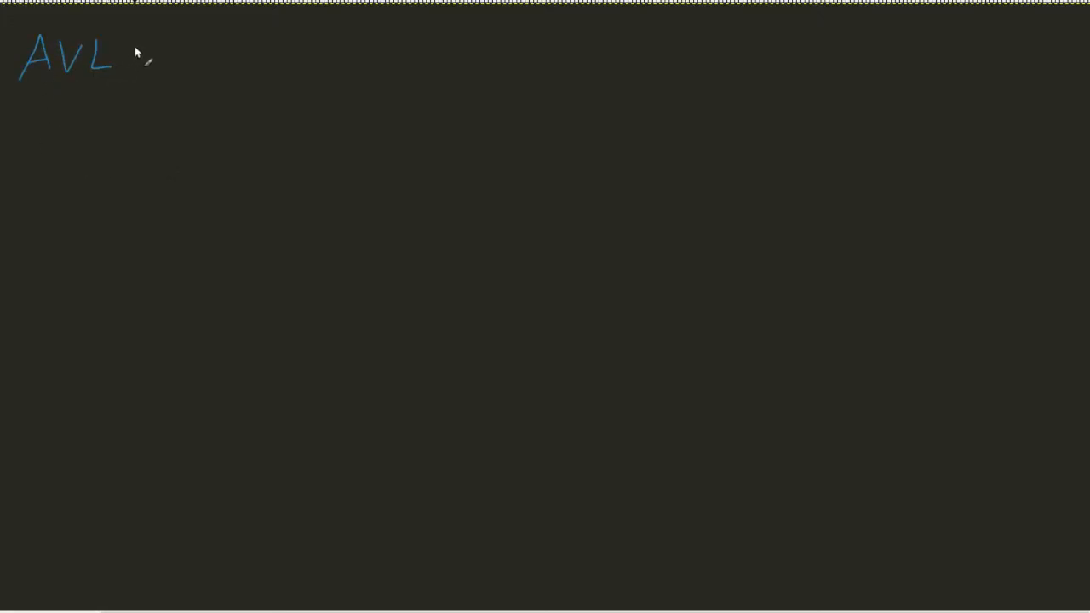
- Handwrite 'Tree - self' in blue pen to continue the 'AVL Tree - self balancing' heading
text(Tree)
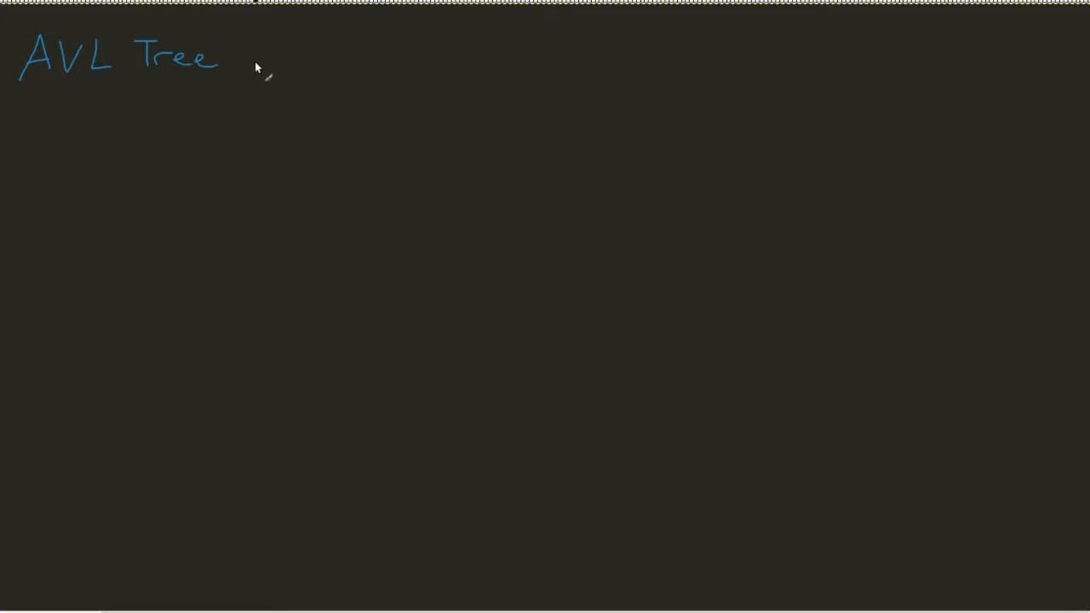
text(- self balancing)
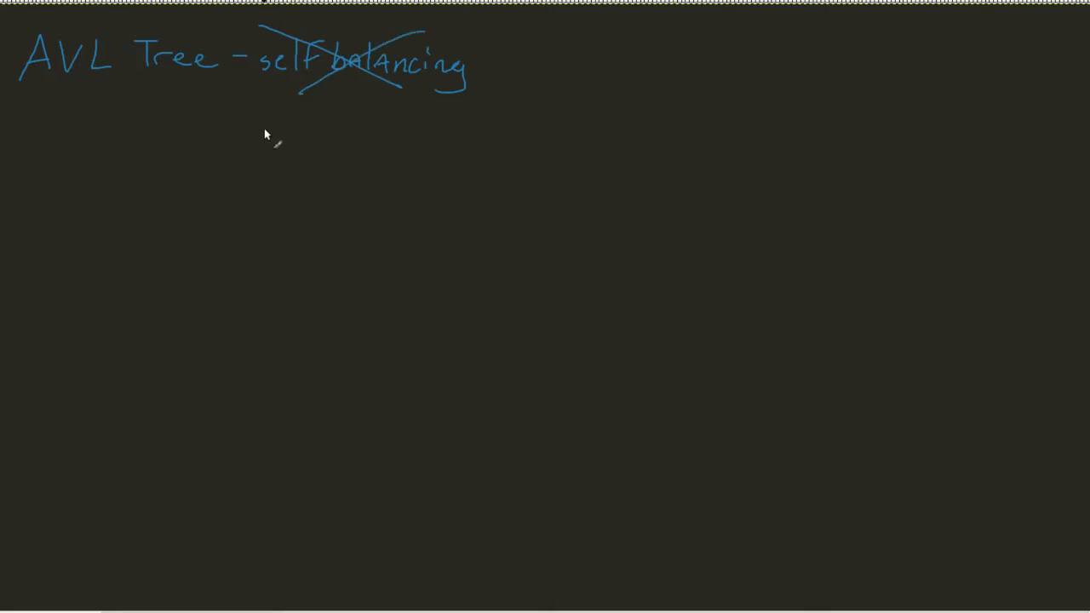
mouse_move(277, 190)
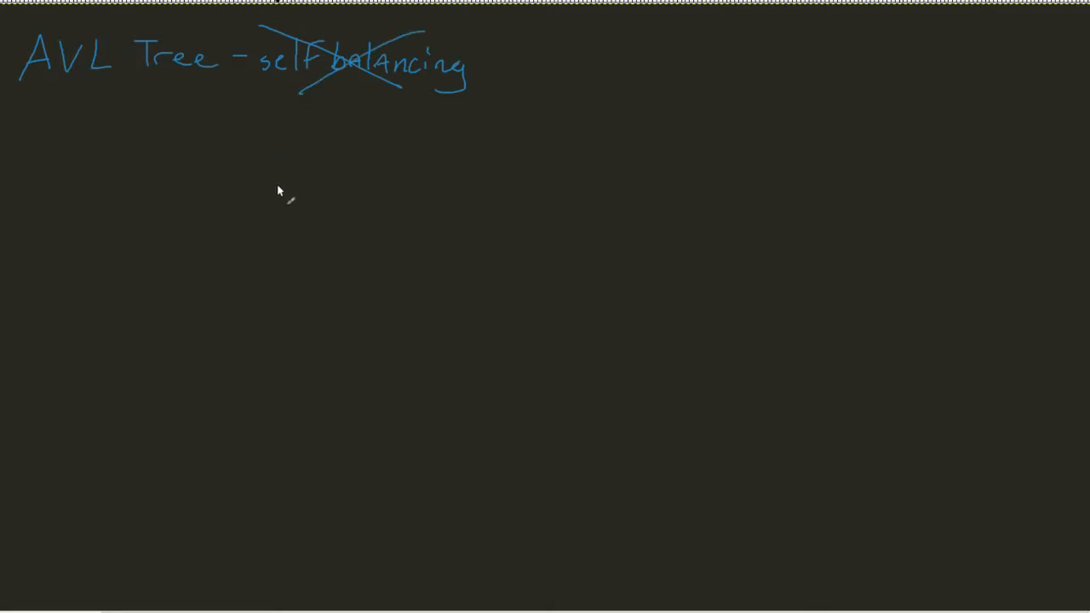
mouse_move(189, 218)
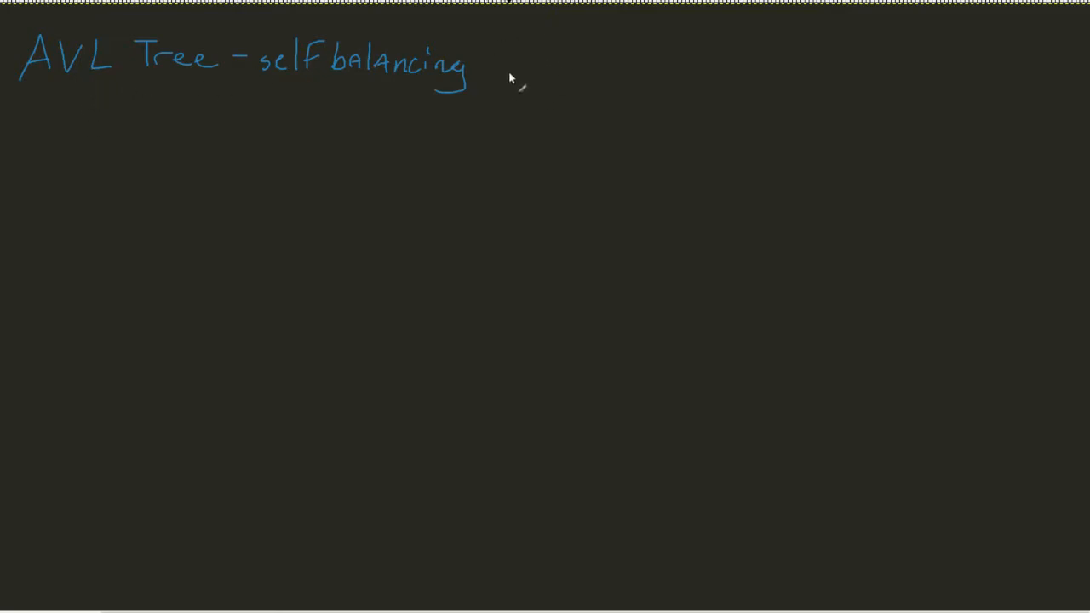
- Begin a new blue stroke just to the right of the cleaned-up heading
drag(502, 34, 498, 51)
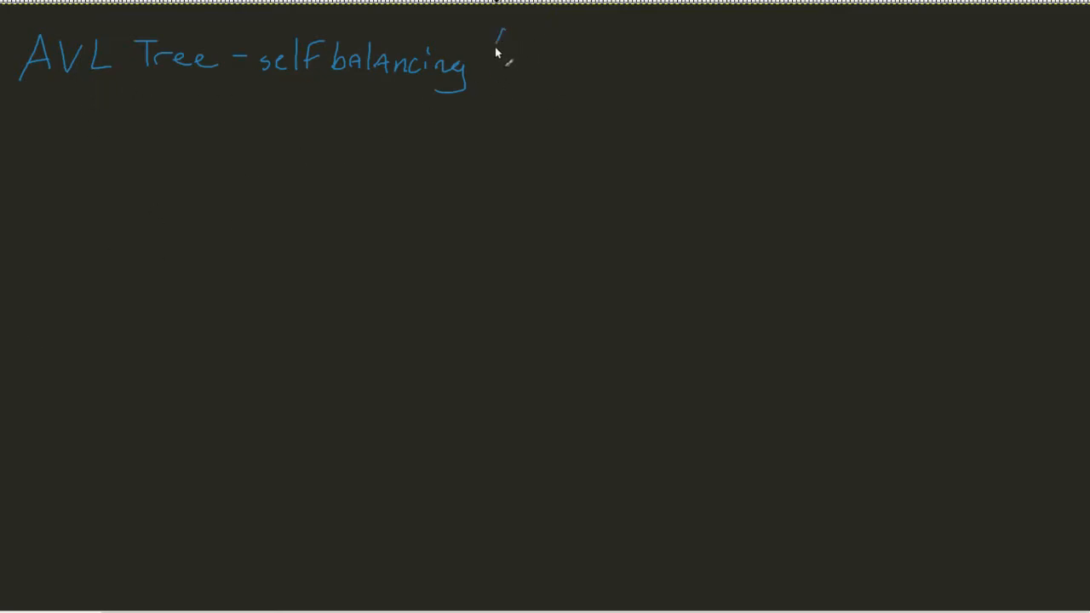